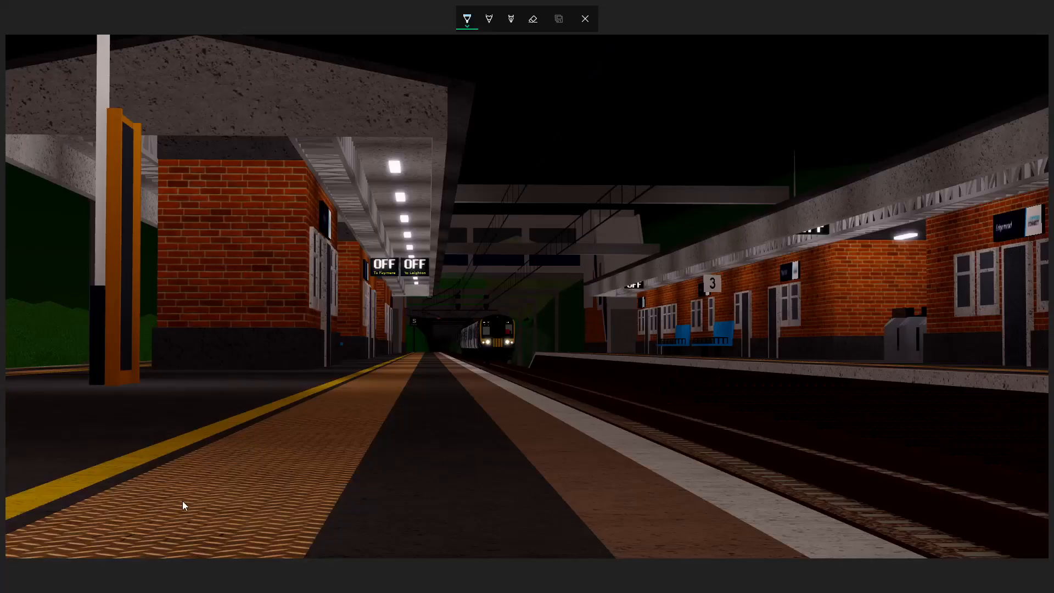
{"action": "mouse_move", "coordinate": [192, 509]}
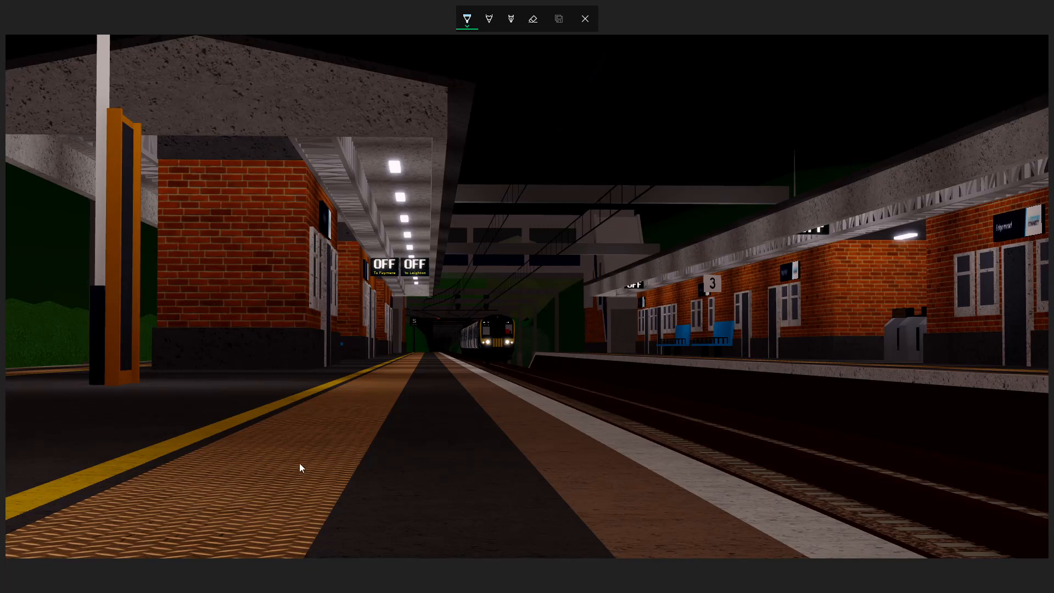
{"action": "mouse_move", "coordinate": [386, 423]}
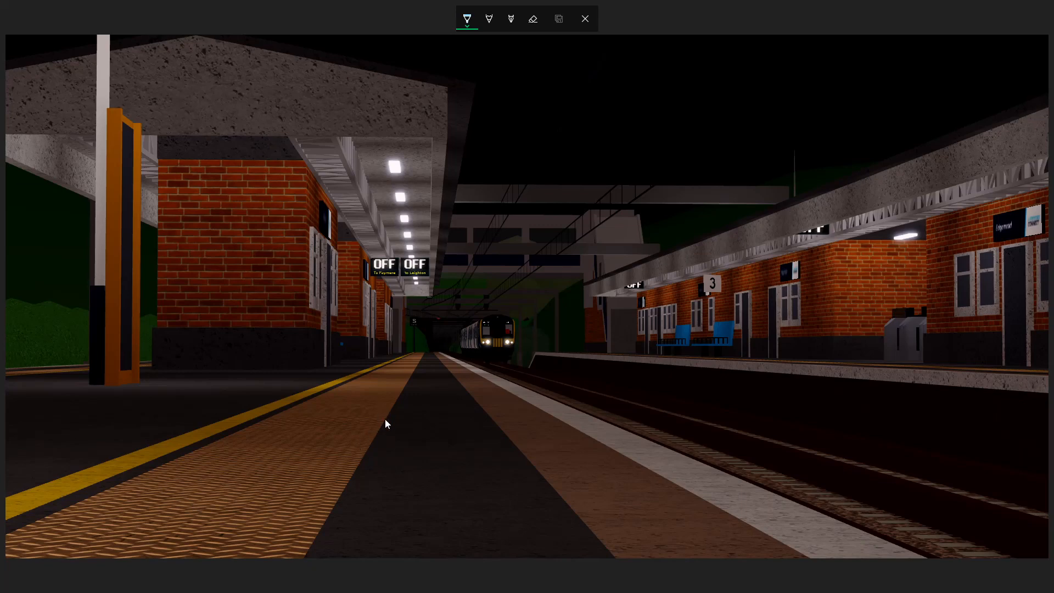
{"action": "mouse_move", "coordinate": [392, 425]}
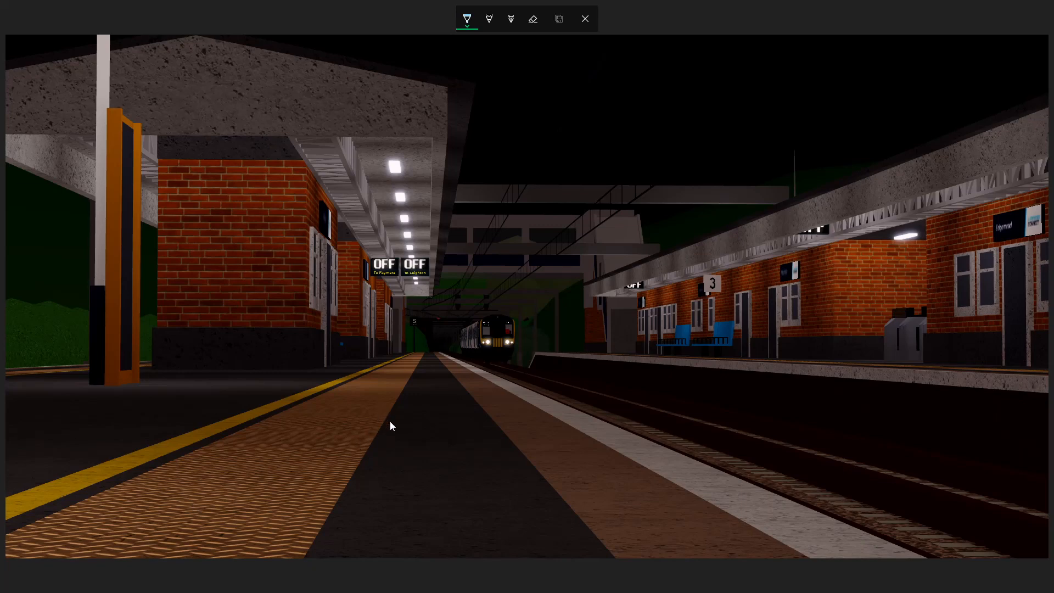
{"action": "mouse_move", "coordinate": [395, 422]}
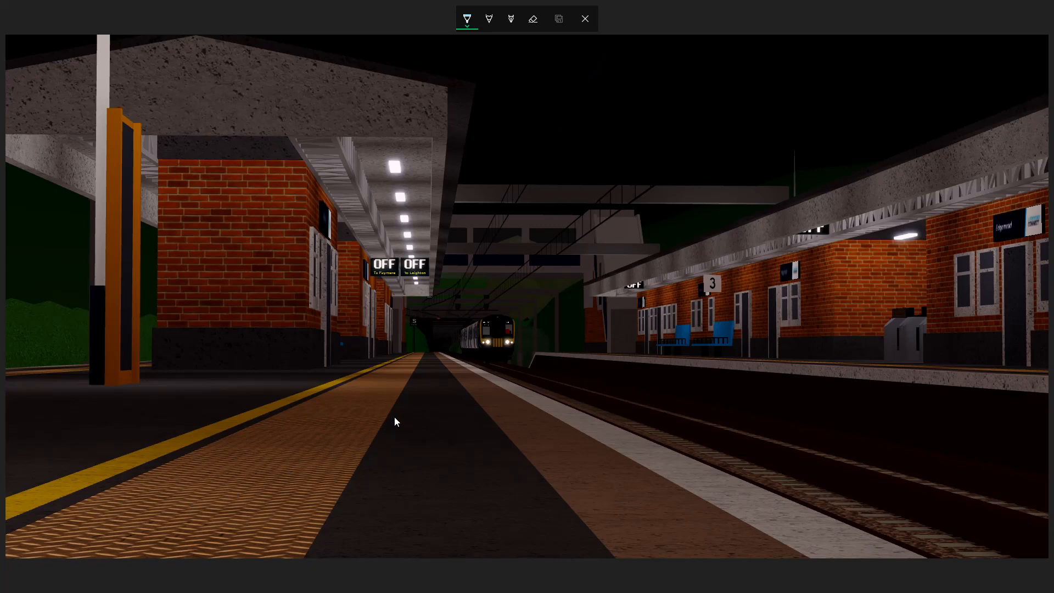
{"action": "mouse_move", "coordinate": [451, 496]}
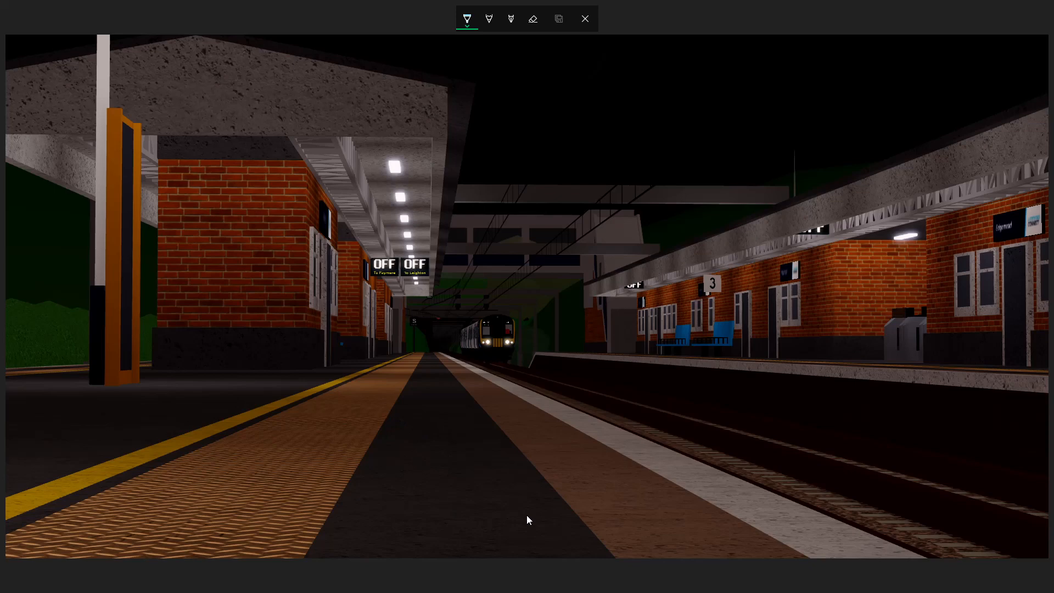
{"action": "mouse_move", "coordinate": [565, 464]}
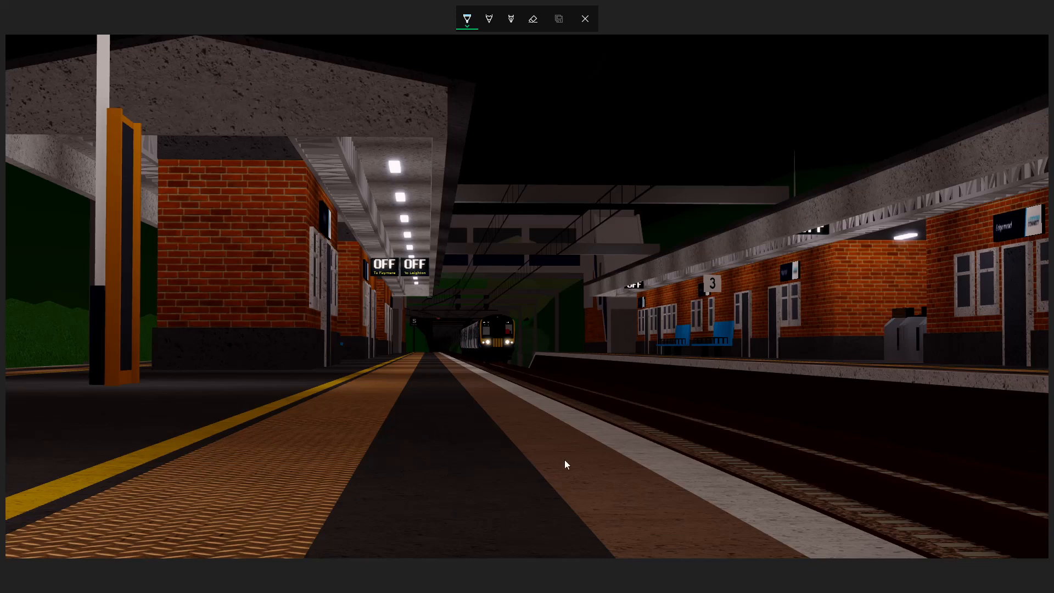
{"action": "mouse_move", "coordinate": [556, 473]}
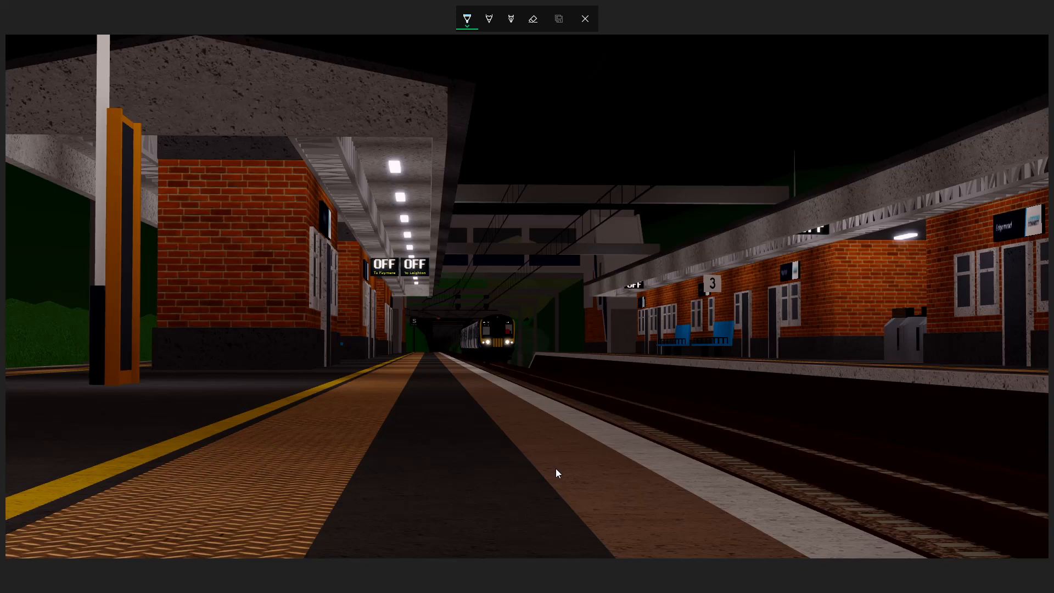
{"action": "mouse_move", "coordinate": [617, 254]}
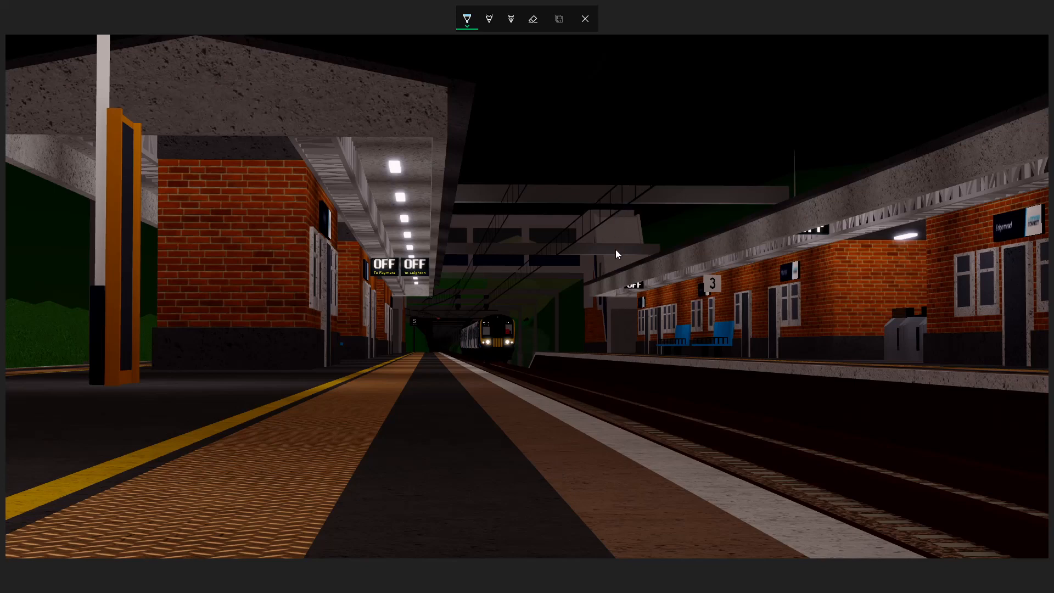
{"action": "mouse_move", "coordinate": [616, 256]}
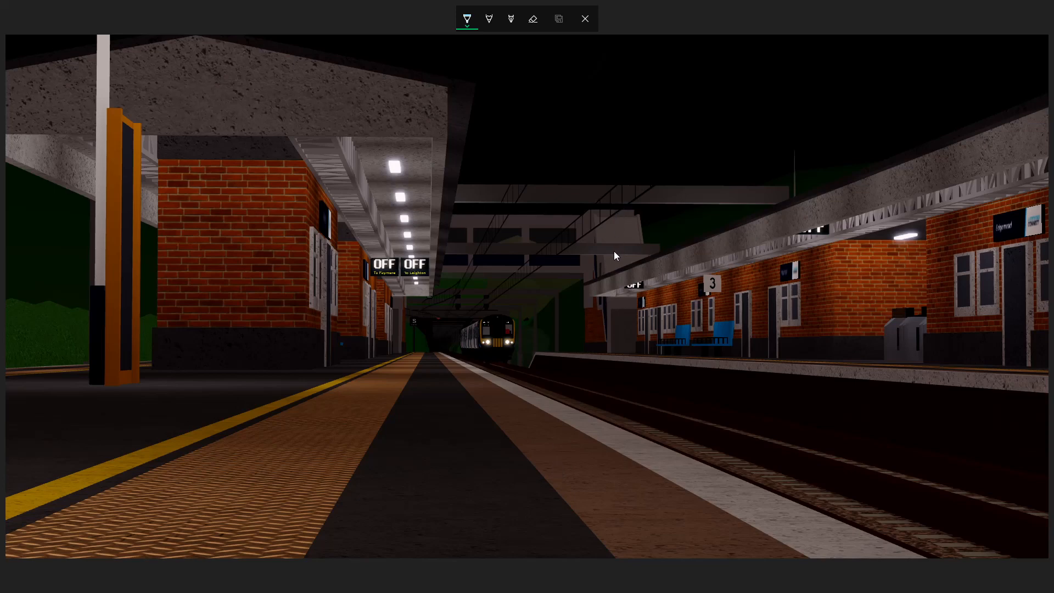
{"action": "mouse_move", "coordinate": [448, 323]}
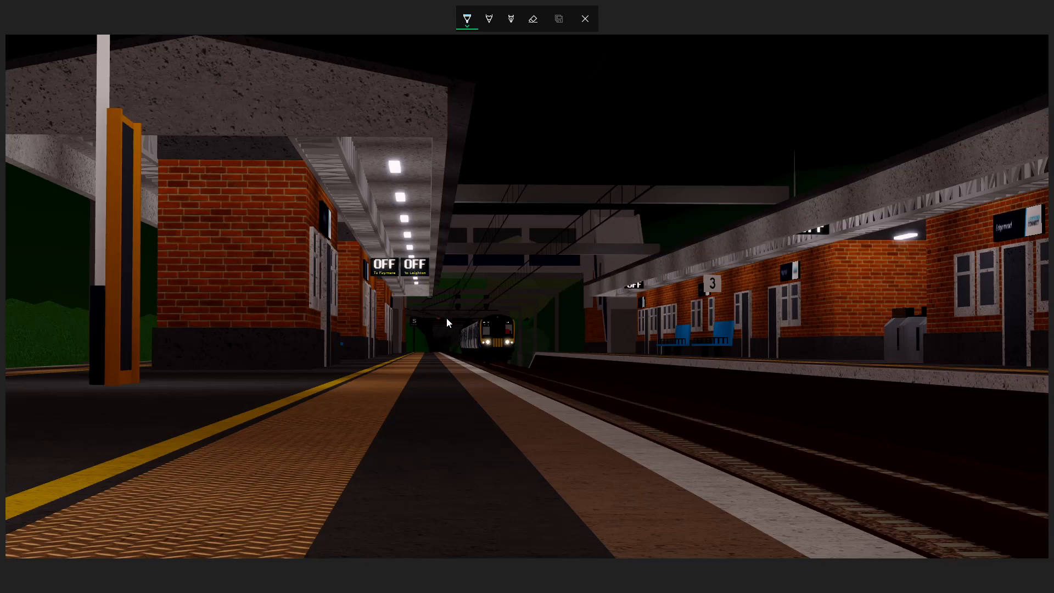
{"action": "mouse_move", "coordinate": [474, 351]}
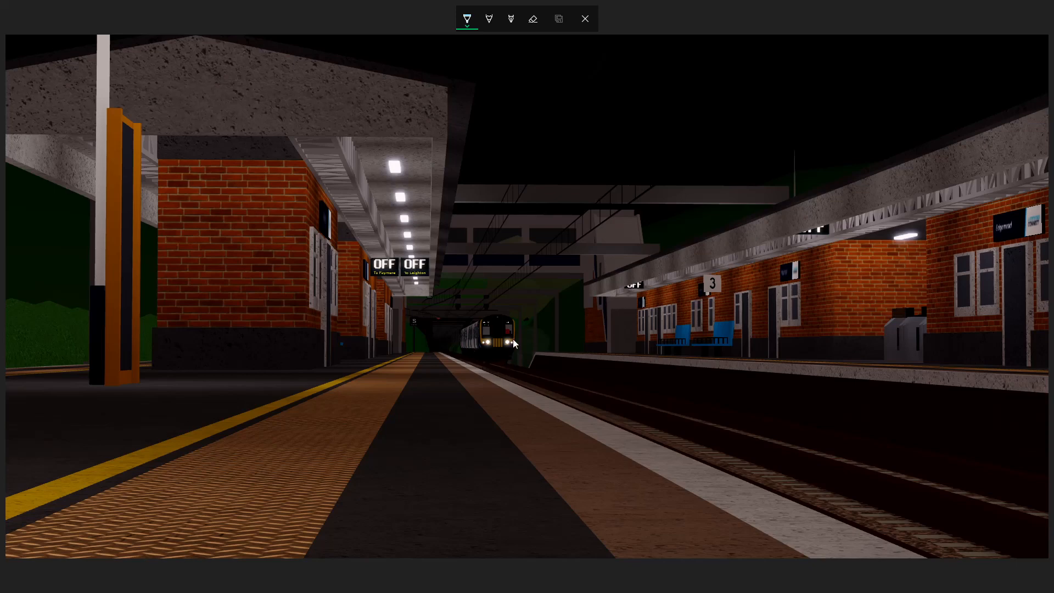
{"action": "mouse_move", "coordinate": [416, 312]}
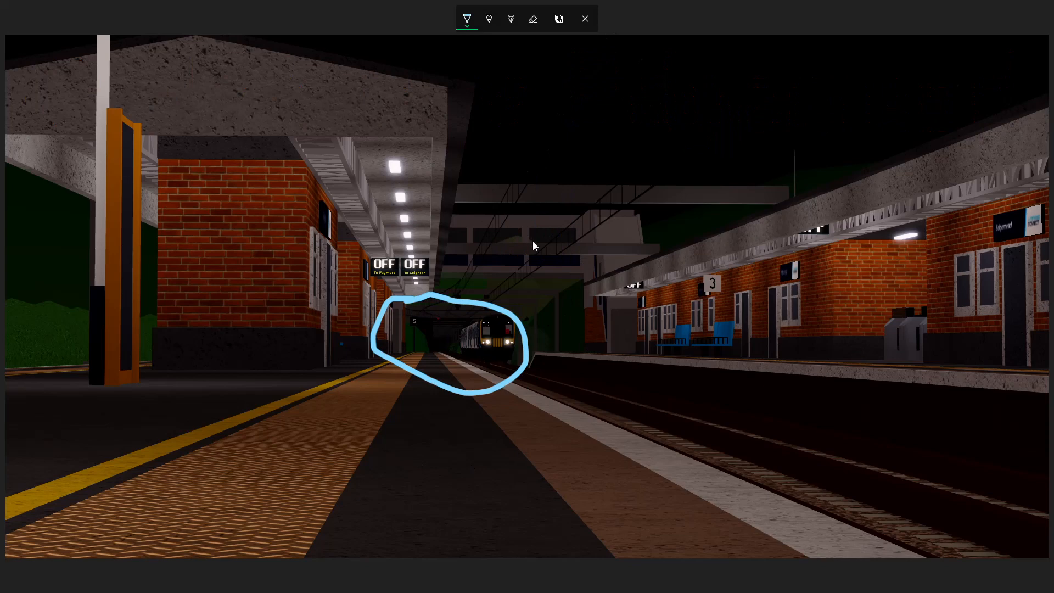
{"action": "mouse_move", "coordinate": [542, 33]}
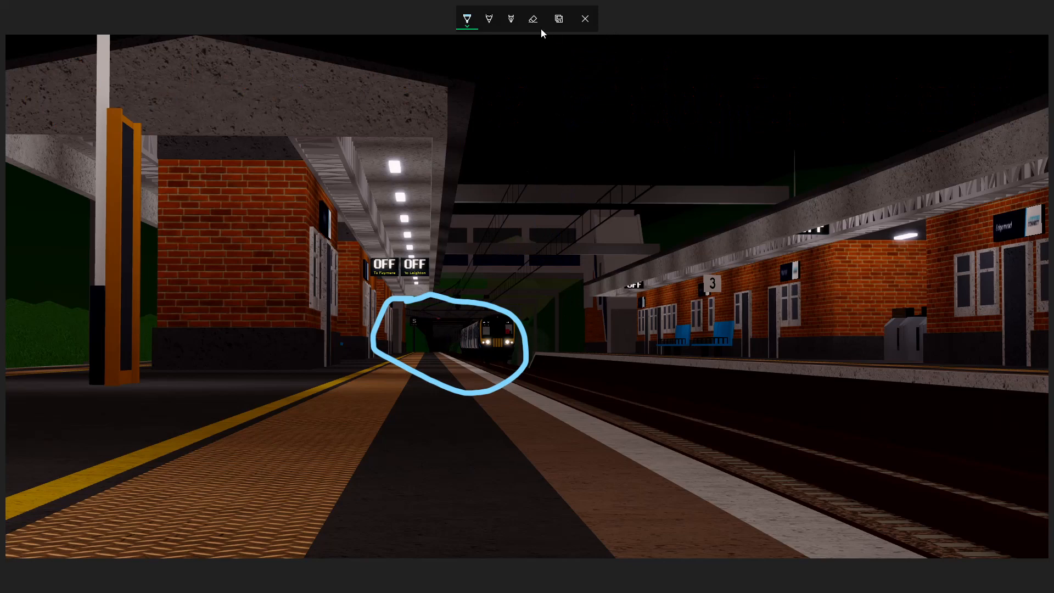
Wipe both blue pen loops, around the train and the OFF signs, using Erase all ink
{"action": "left_click", "coordinate": [533, 18]}
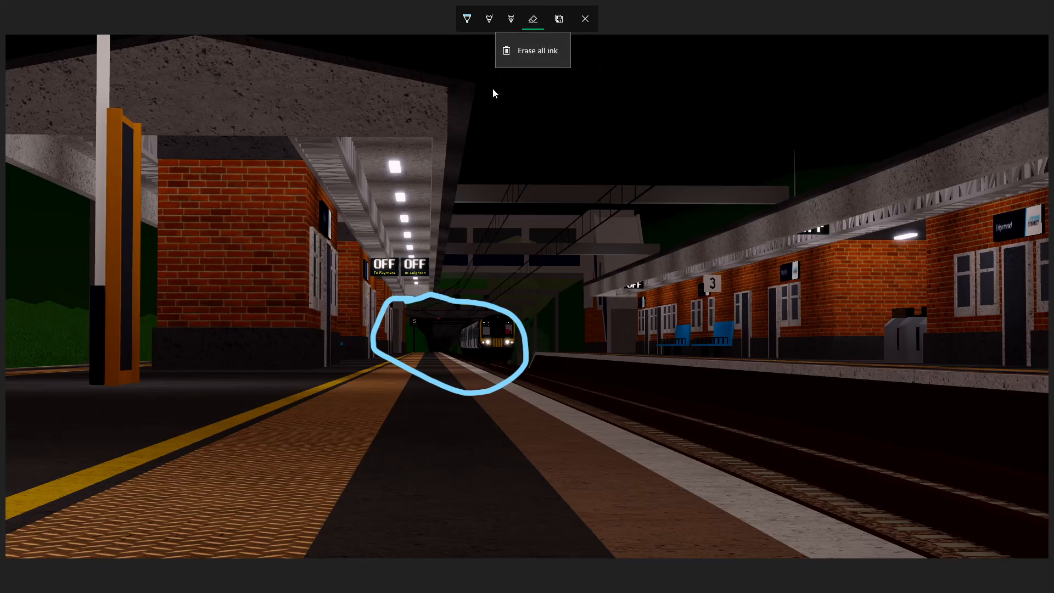
{"action": "left_click", "coordinate": [535, 50]}
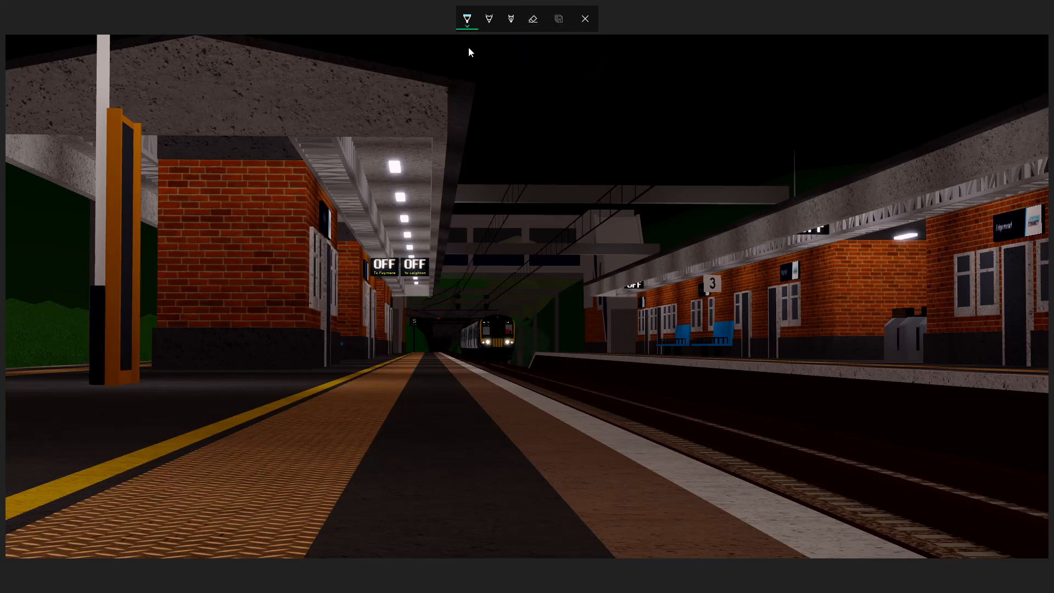
{"action": "mouse_move", "coordinate": [370, 269]}
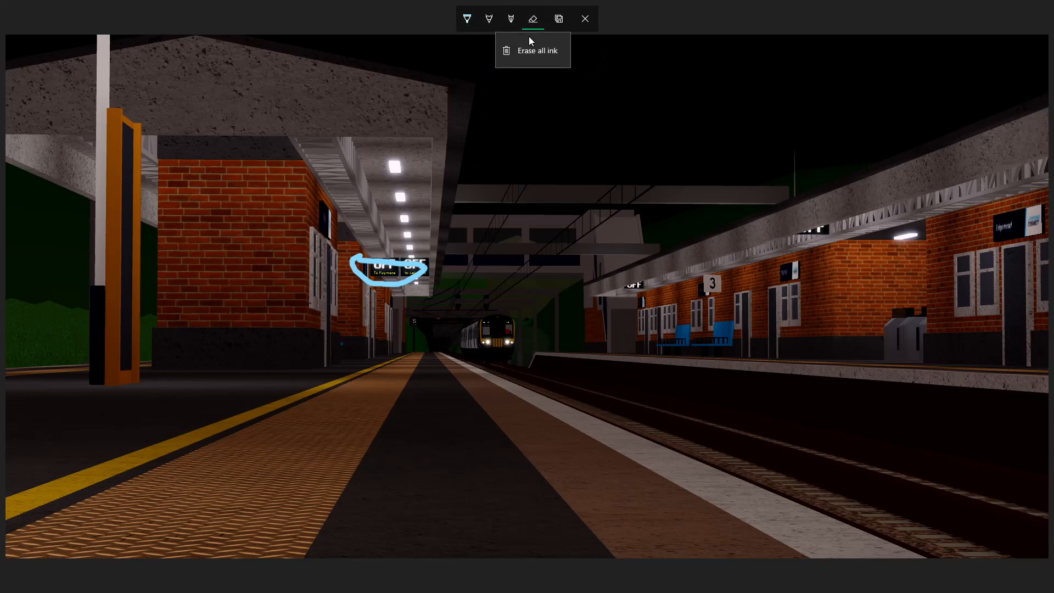
{"action": "left_click", "coordinate": [533, 50]}
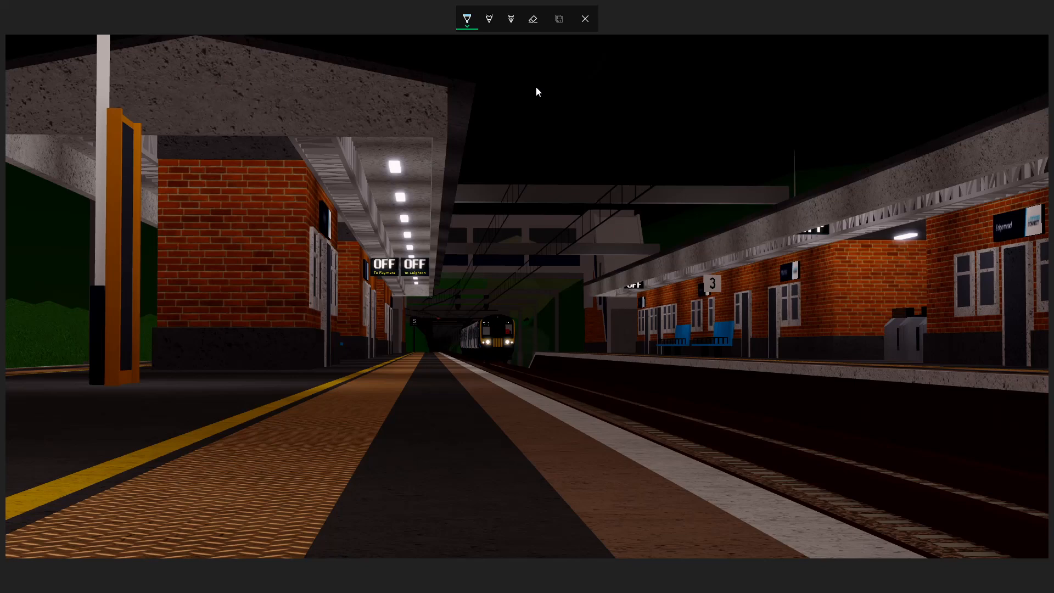
{"action": "mouse_move", "coordinate": [462, 81]}
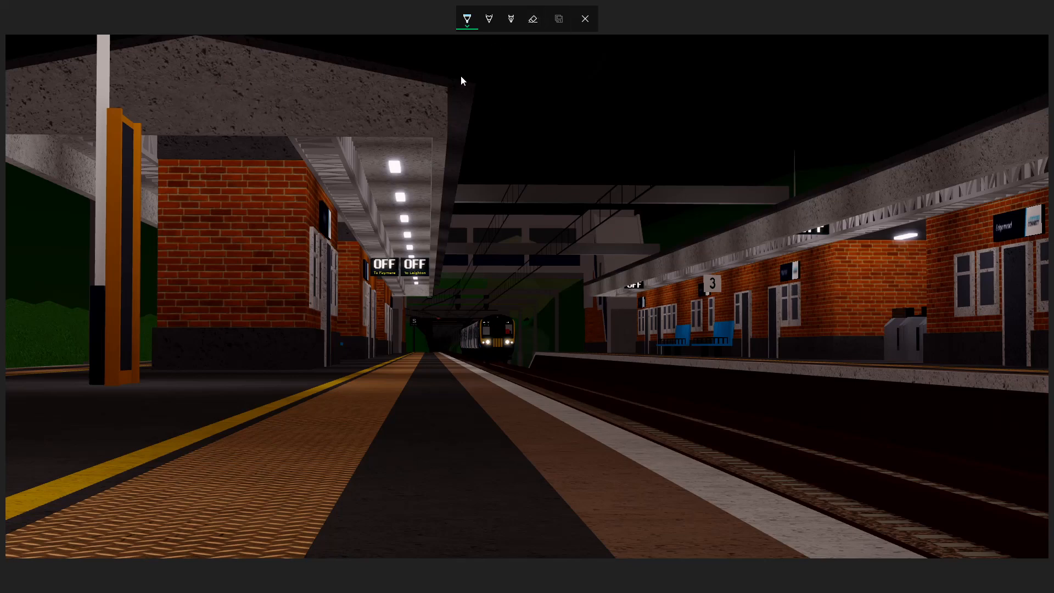
{"action": "mouse_move", "coordinate": [387, 308]}
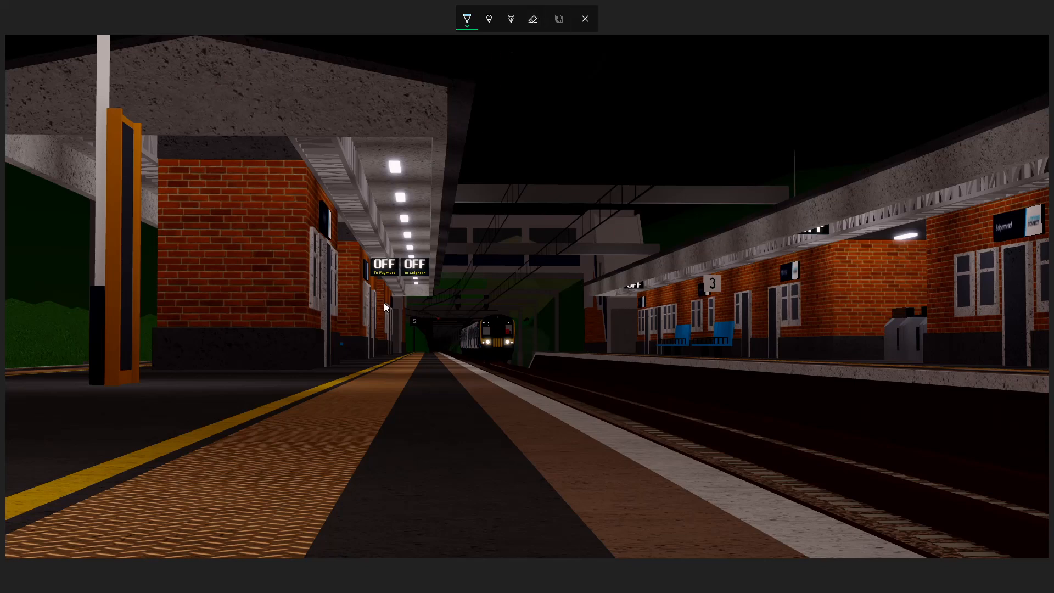
{"action": "mouse_move", "coordinate": [445, 319]}
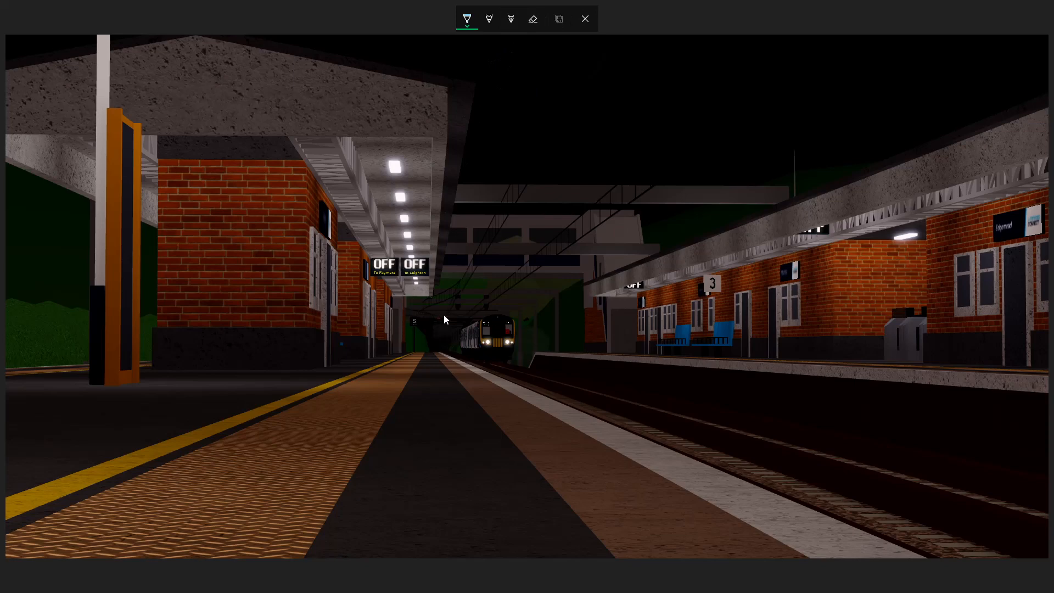
{"action": "mouse_move", "coordinate": [61, 330]}
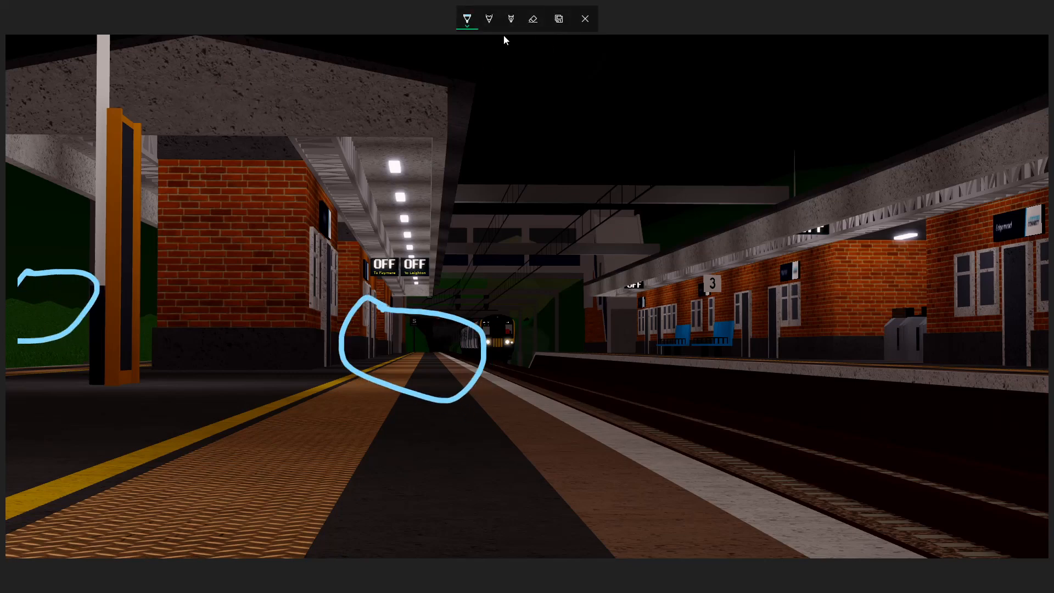
{"action": "left_click", "coordinate": [532, 19]}
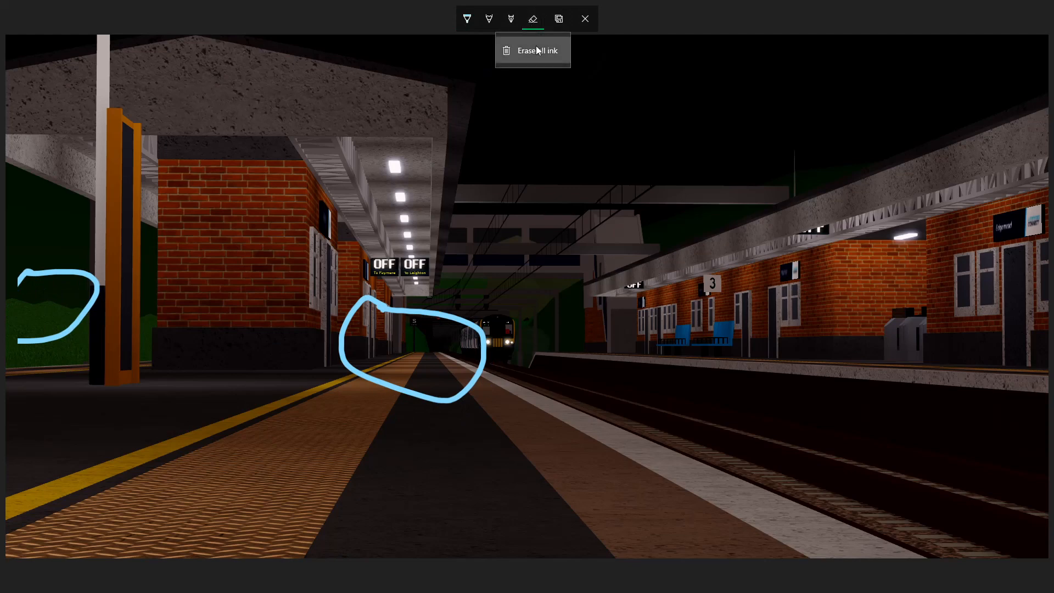
{"action": "left_click", "coordinate": [536, 49]}
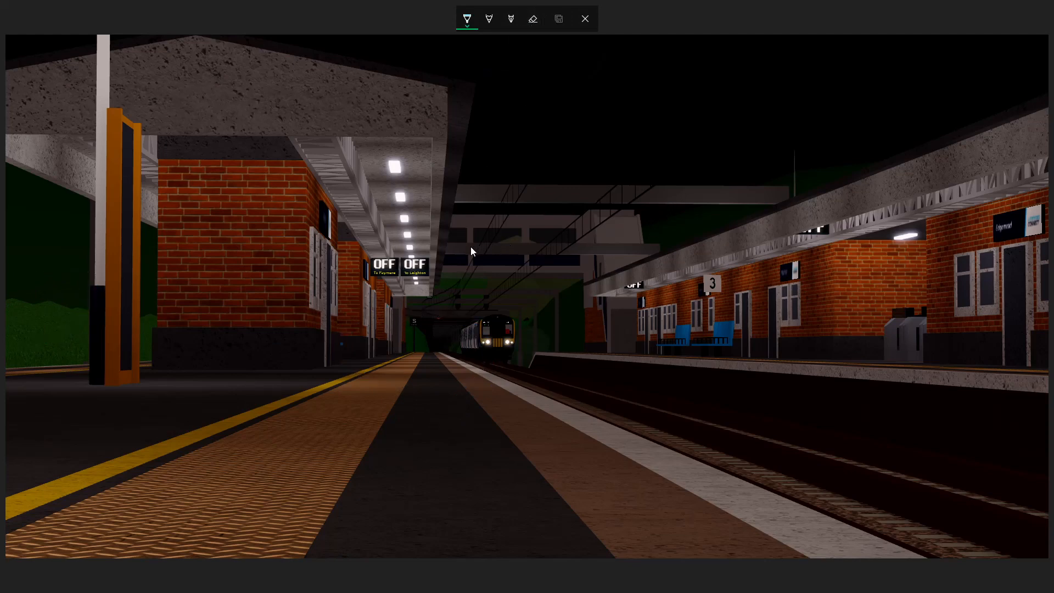
{"action": "mouse_move", "coordinate": [435, 261]}
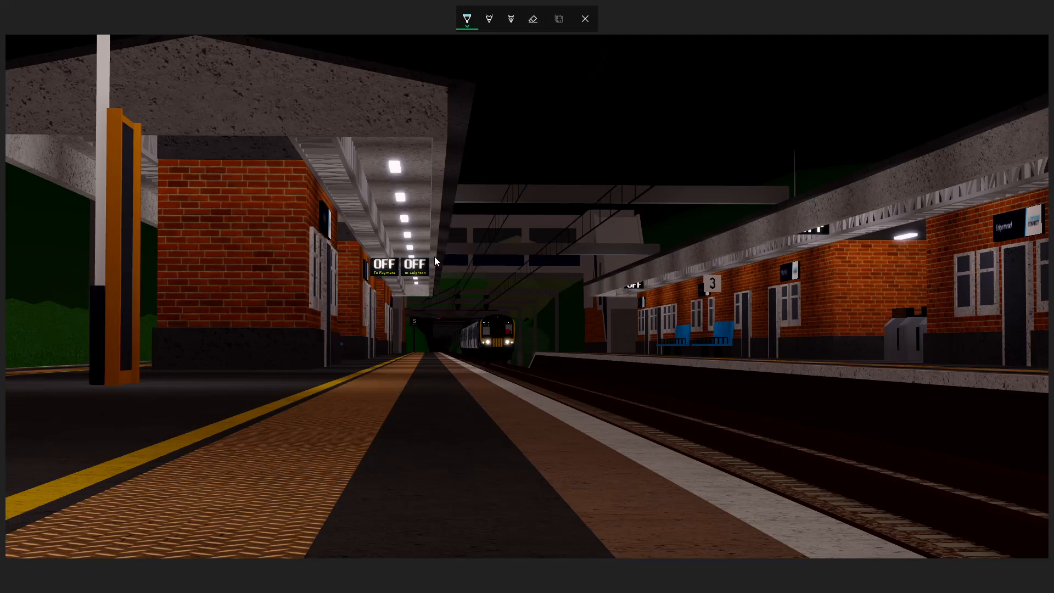
{"action": "mouse_move", "coordinate": [462, 257]}
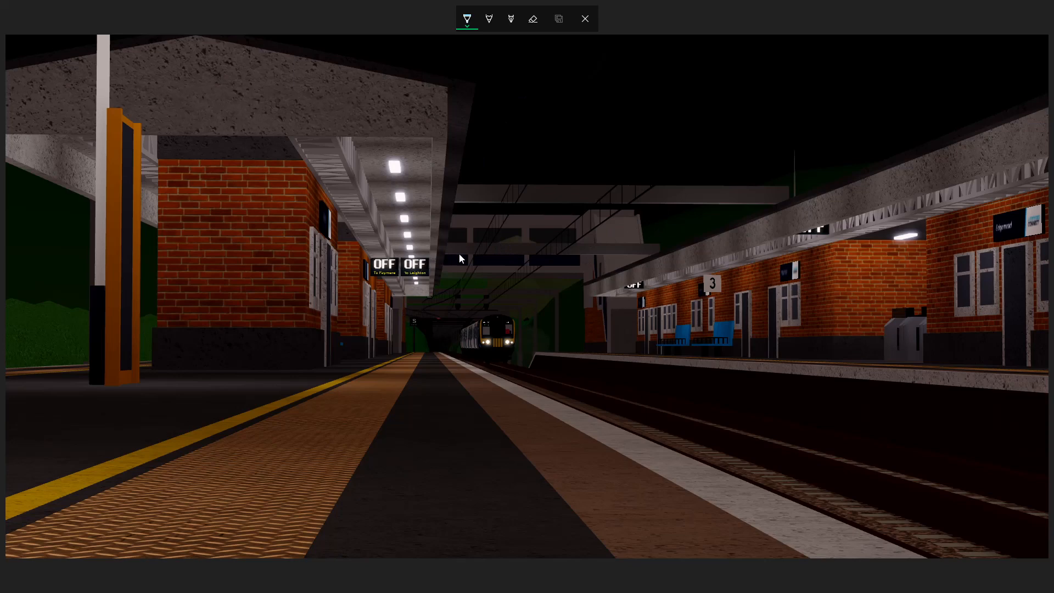
{"action": "mouse_move", "coordinate": [433, 327]}
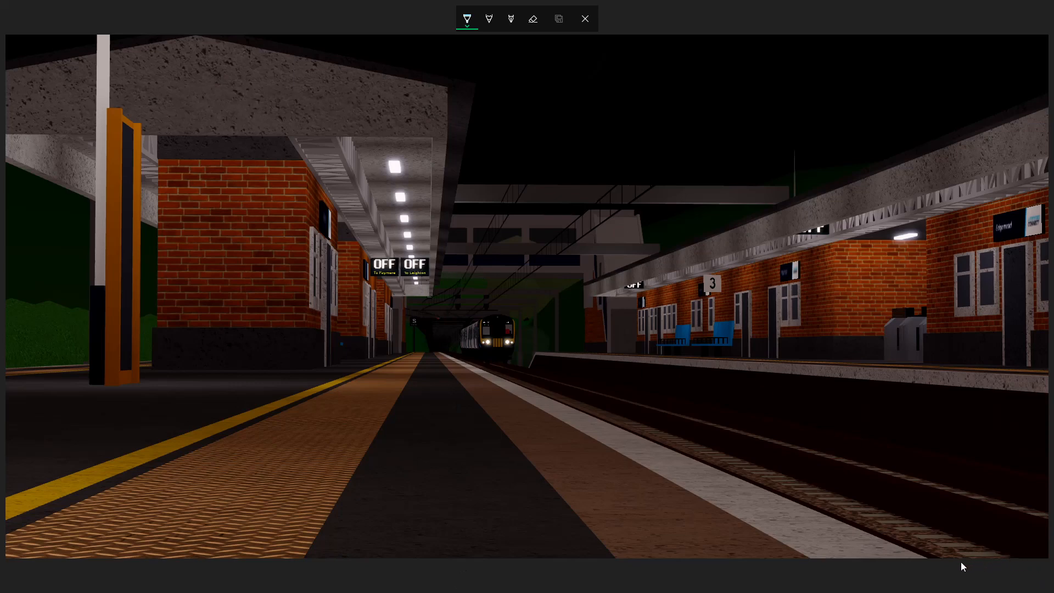
{"action": "mouse_move", "coordinate": [400, 314]}
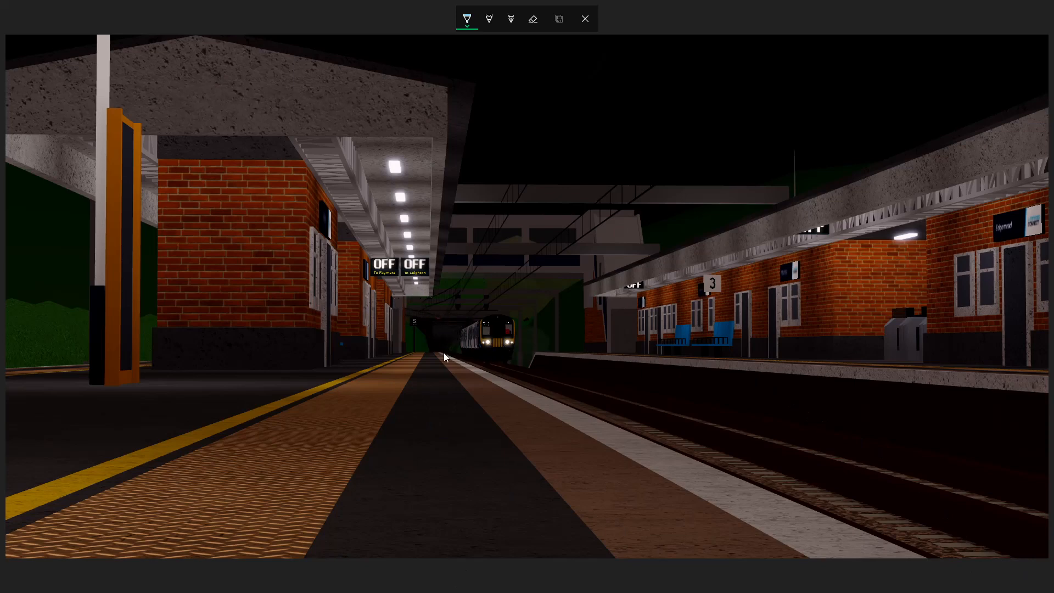
{"action": "mouse_move", "coordinate": [452, 303]}
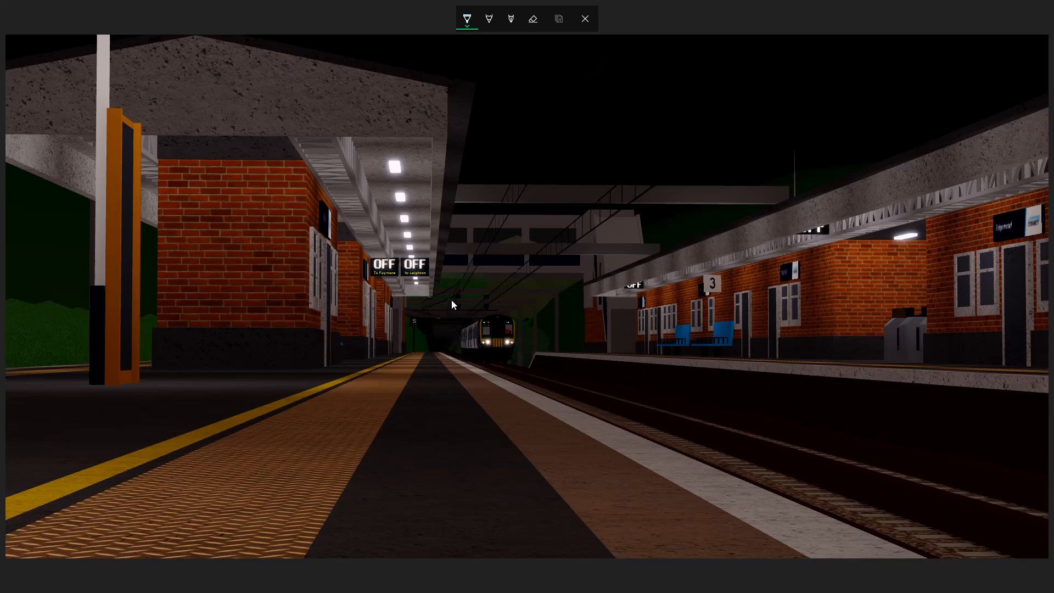
{"action": "mouse_move", "coordinate": [425, 316]}
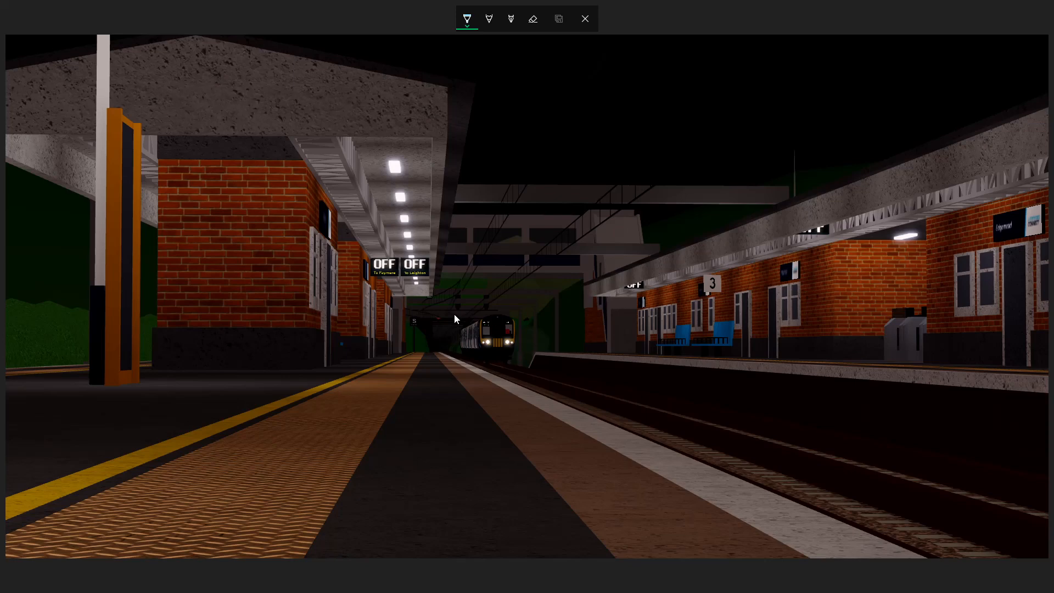
{"action": "mouse_move", "coordinate": [799, 514]}
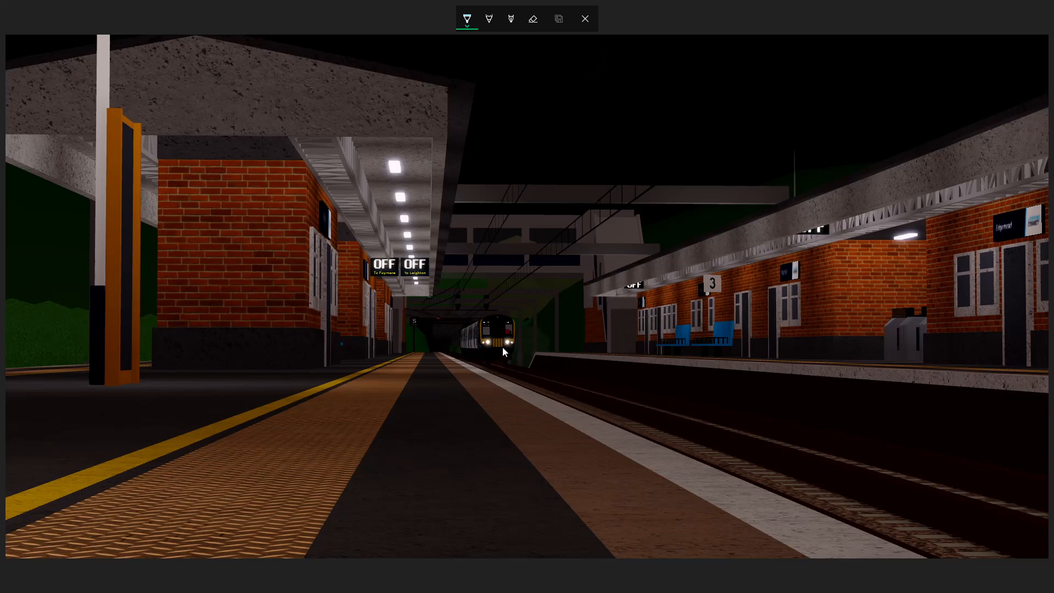
{"action": "mouse_move", "coordinate": [451, 461]}
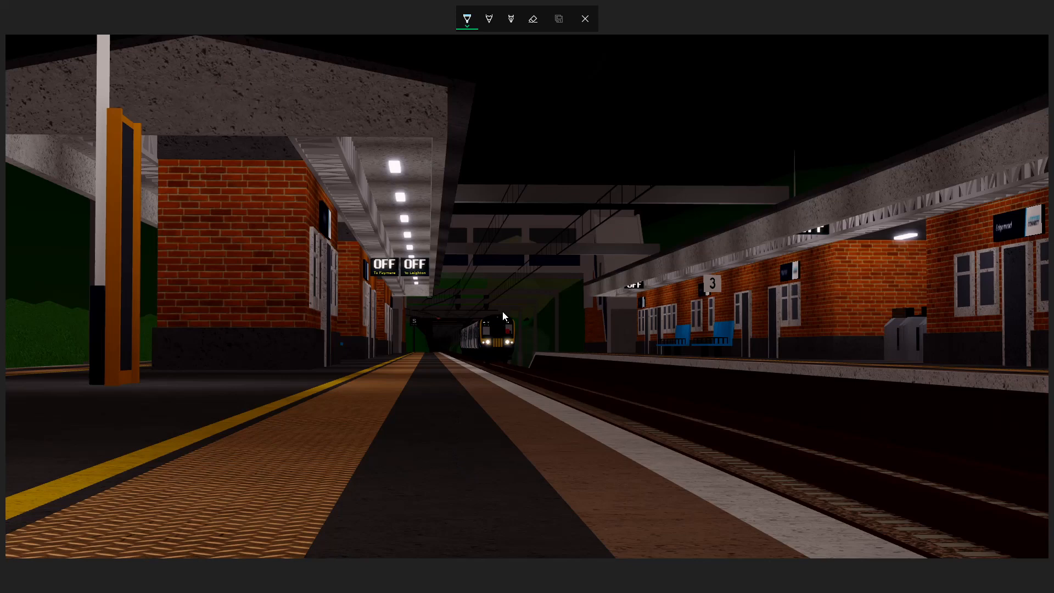
{"action": "mouse_move", "coordinate": [923, 106]}
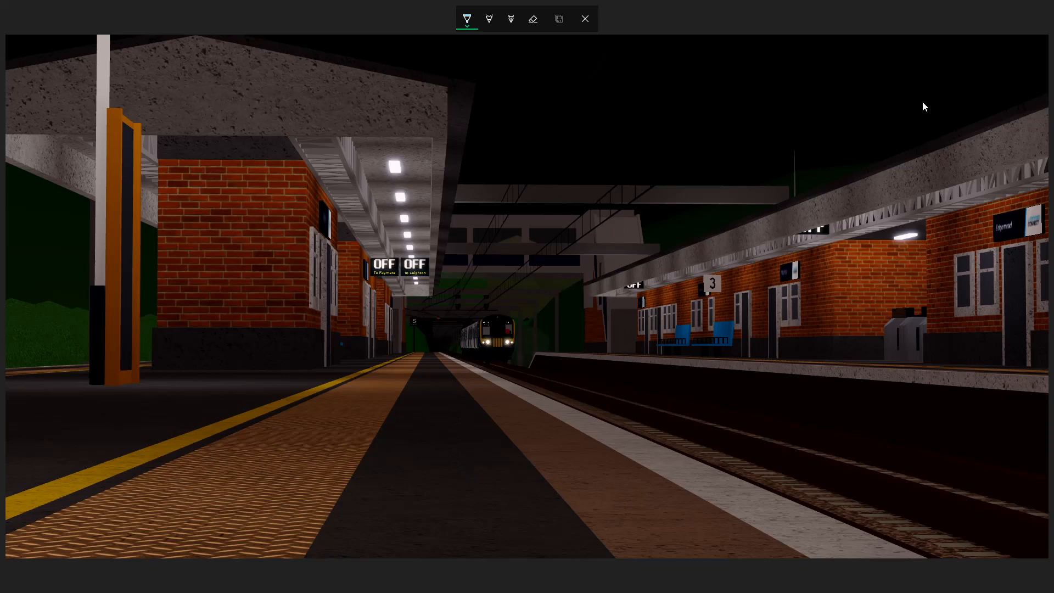
{"action": "left_click_drag", "start_coordinate": [961, 208], "coordinate": [948, 255]}
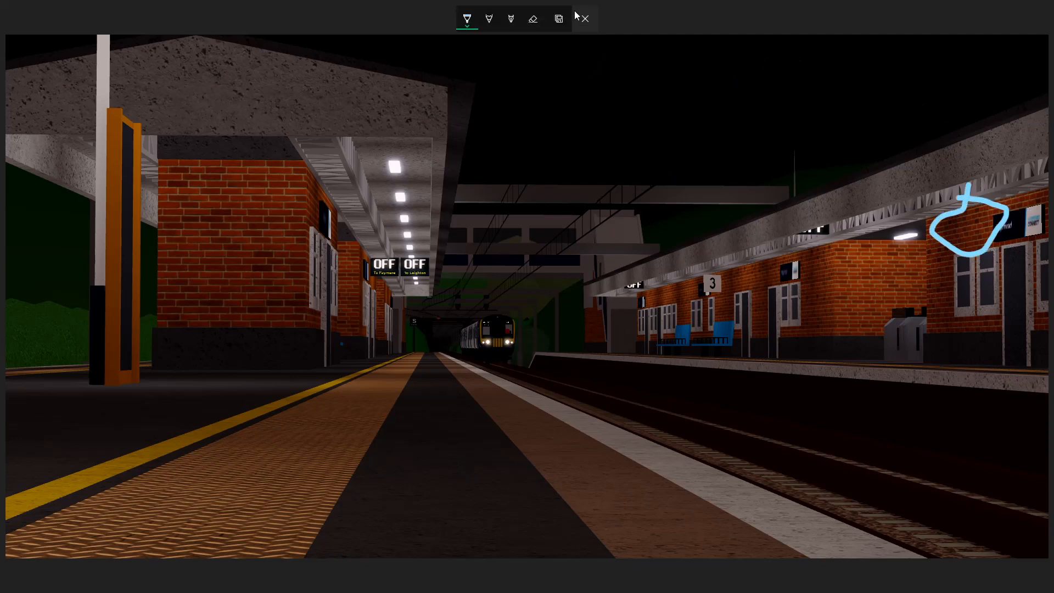
{"action": "left_click", "coordinate": [533, 18]}
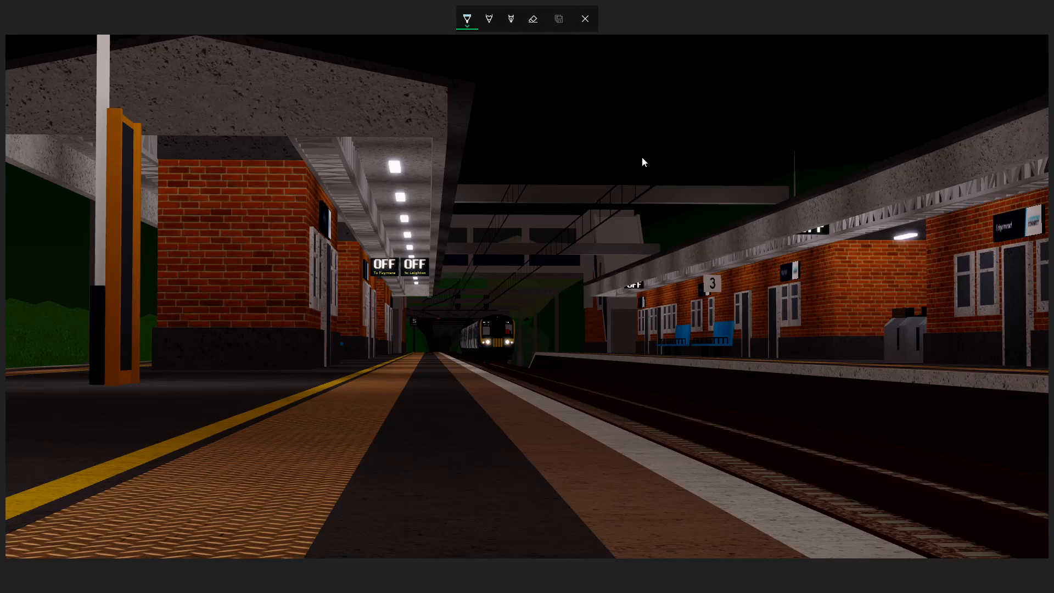
{"action": "mouse_move", "coordinate": [772, 5]}
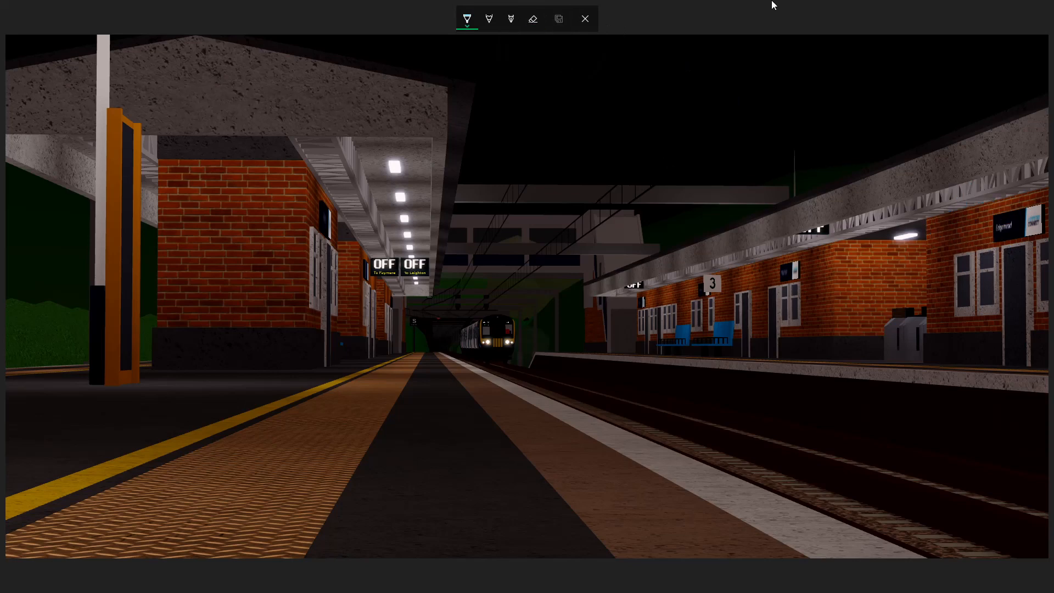
{"action": "mouse_move", "coordinate": [825, 96]}
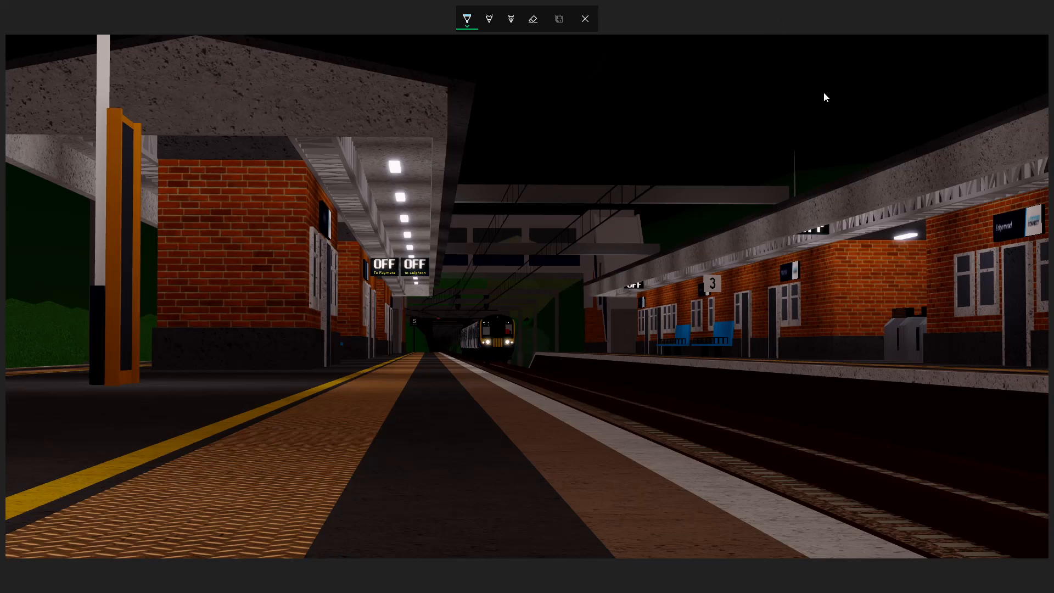
{"action": "mouse_move", "coordinate": [820, 135]}
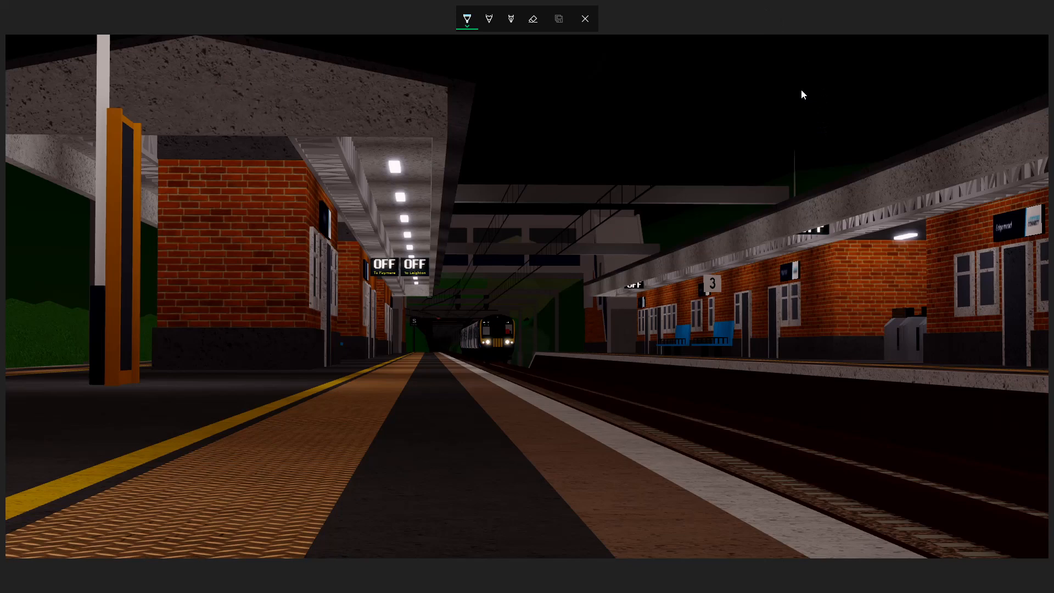
{"action": "mouse_move", "coordinate": [793, 105]}
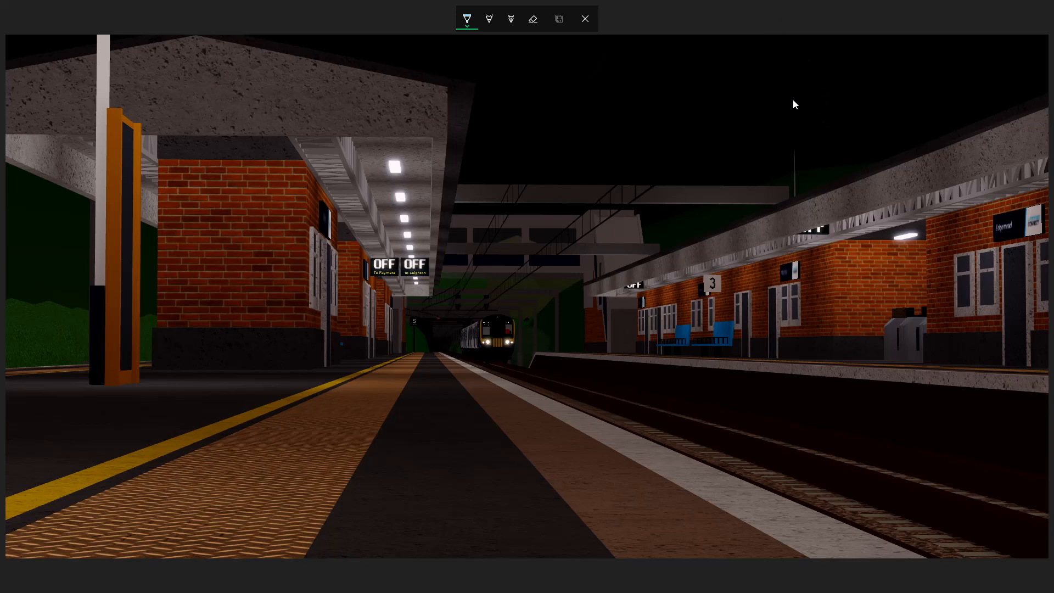
{"action": "mouse_move", "coordinate": [742, 33]}
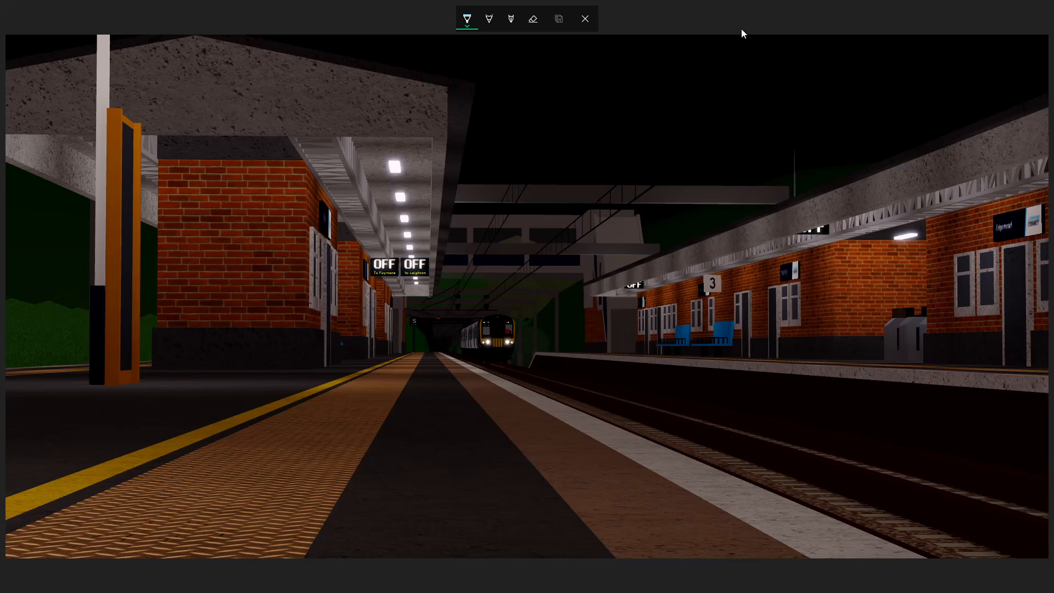